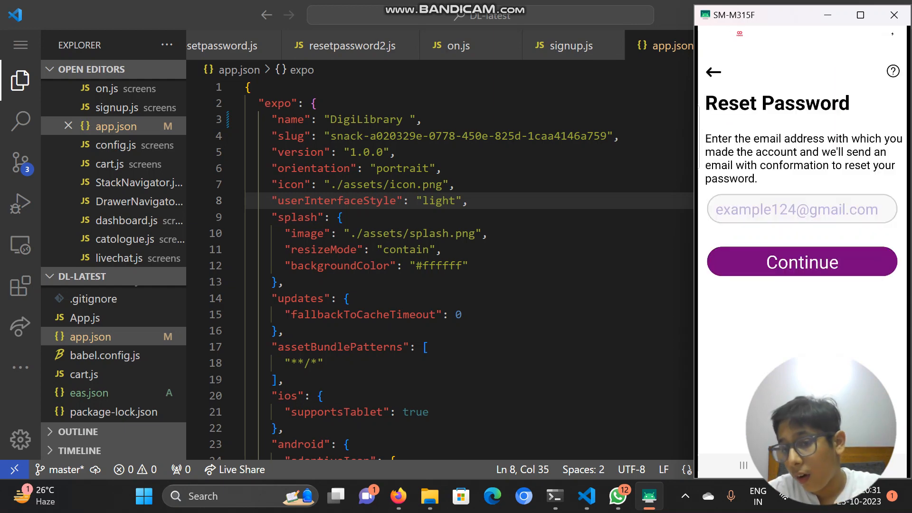
- Submit the account email on Reset Password and acknowledge the 'Password reset email sent!' alert
left_click(801, 209)
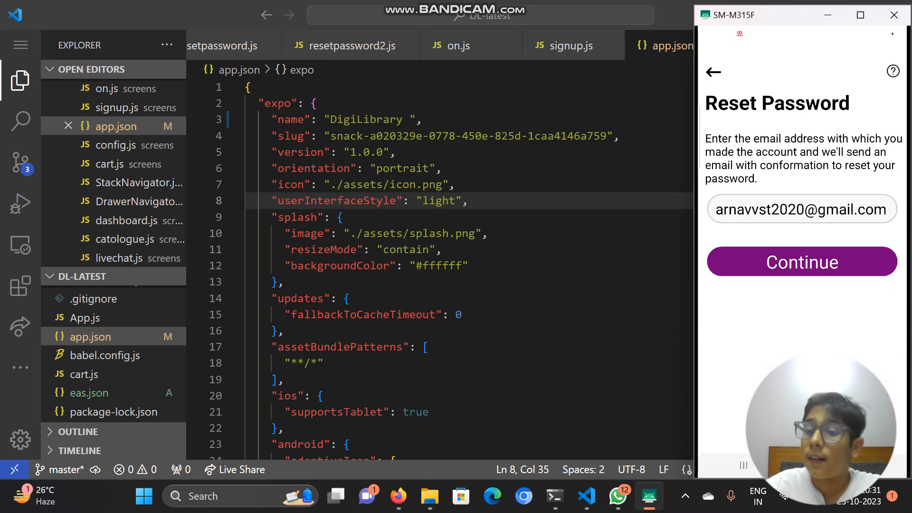
left_click(800, 261)
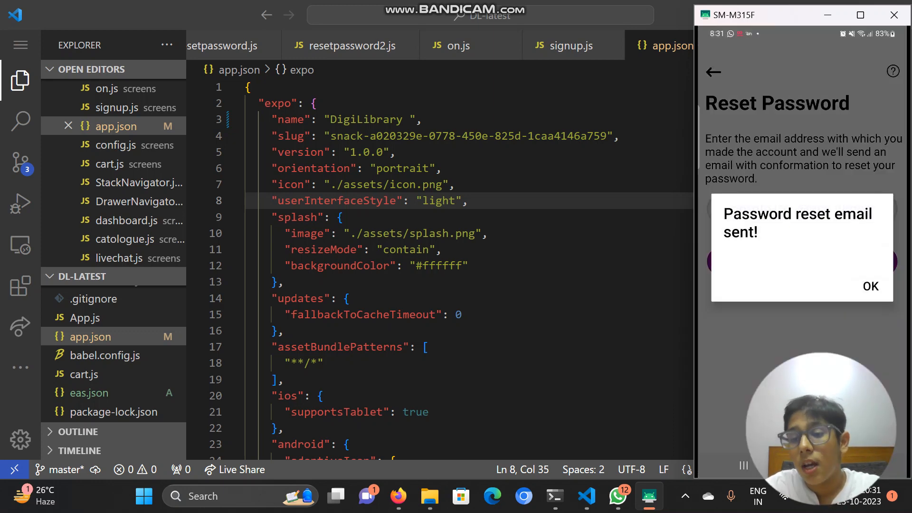
left_click(869, 285)
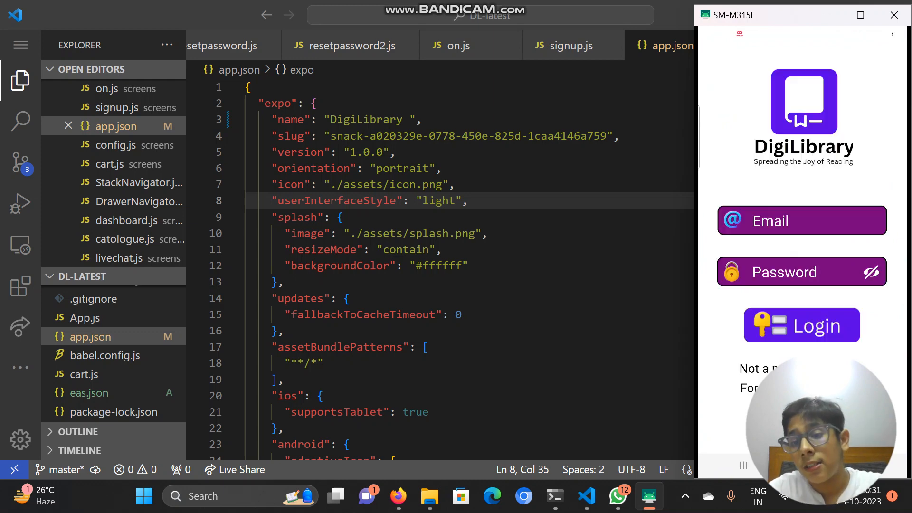
- Log in using the saved email suggestion and password, landing on the empty cart
left_click(801, 220)
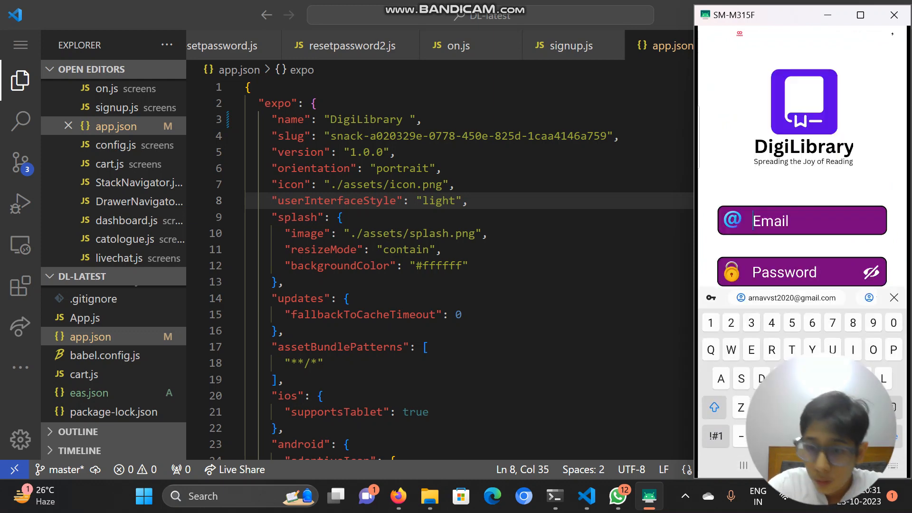
left_click(789, 298)
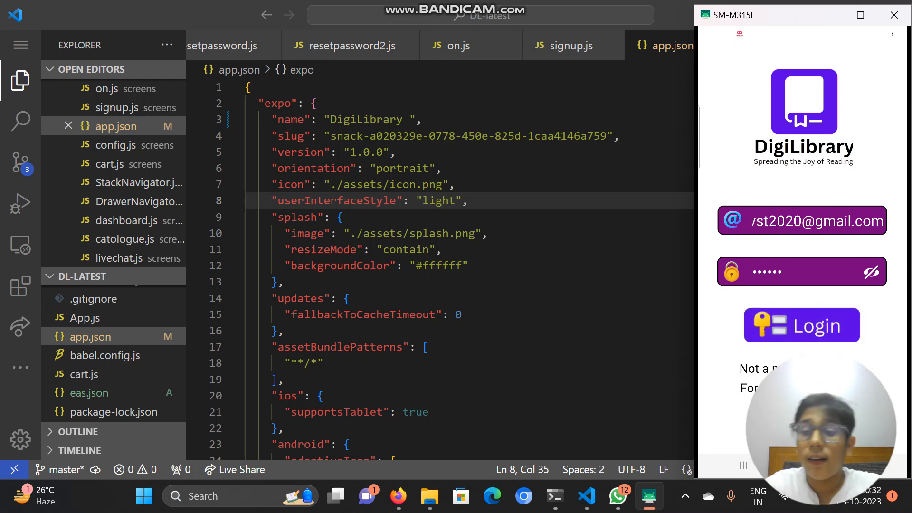
left_click(800, 324)
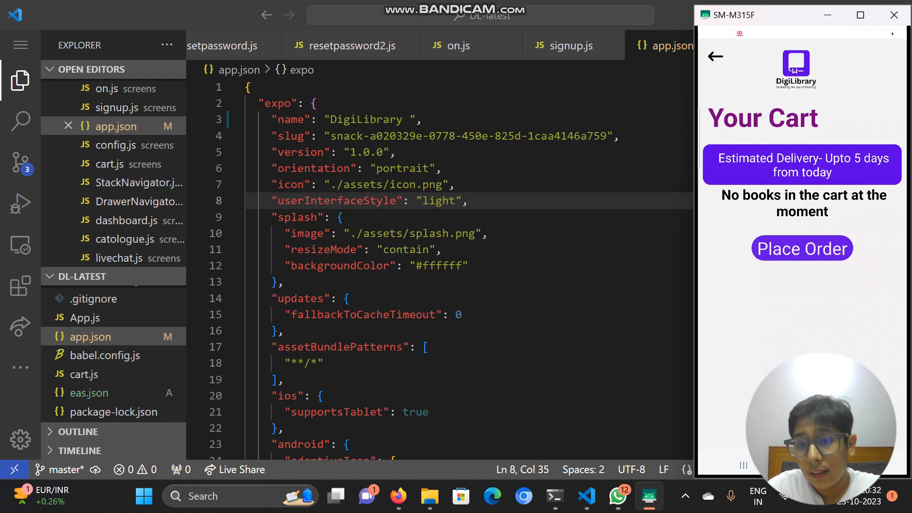
- Return from the cart to the catalogue of Top Authors and Non Fiction titles
left_click(715, 57)
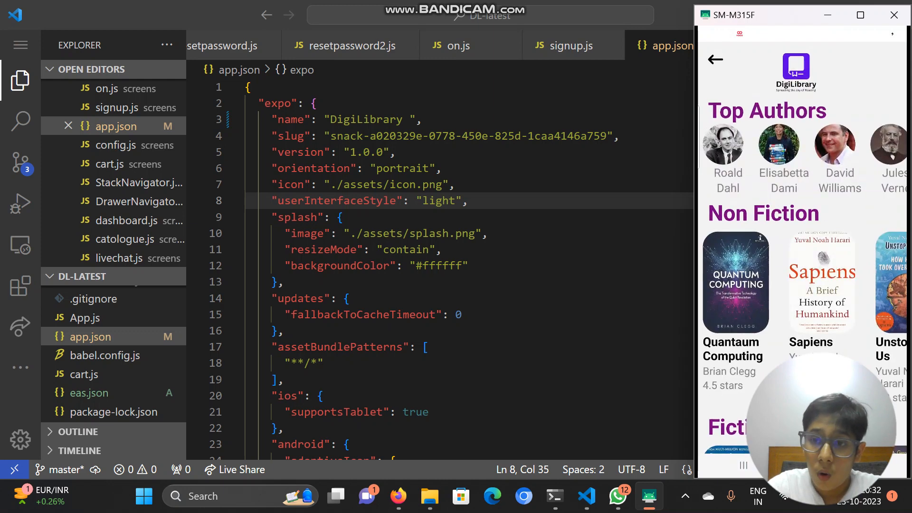
left_click(714, 59)
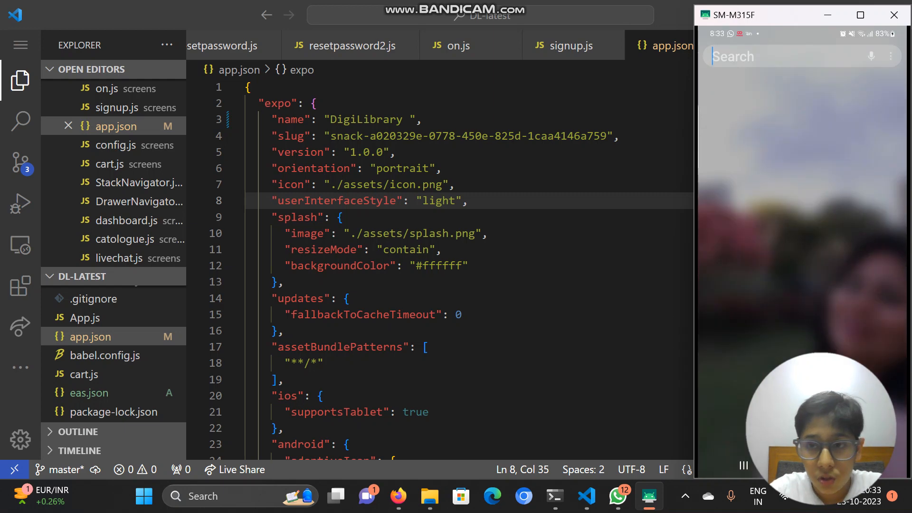
- Launch Facebook from app search and search for 'digilibrary'
type("face")
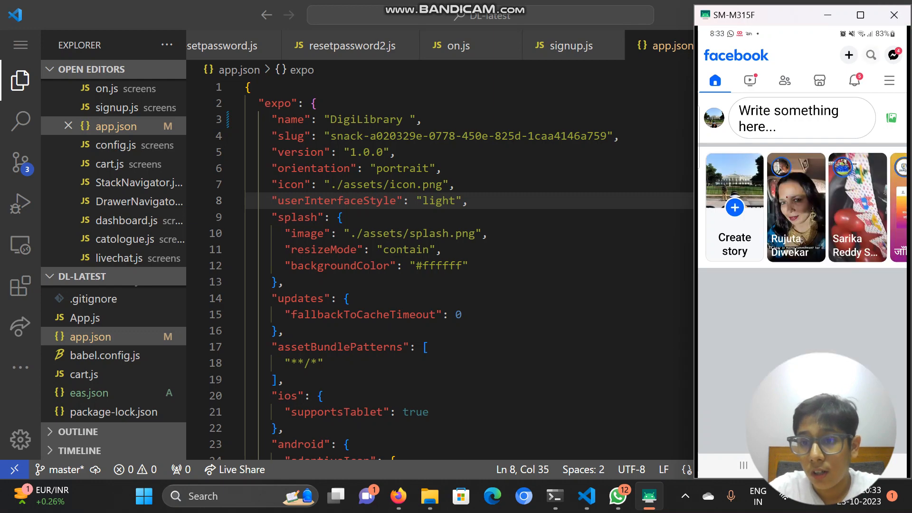
type("digilibrary")
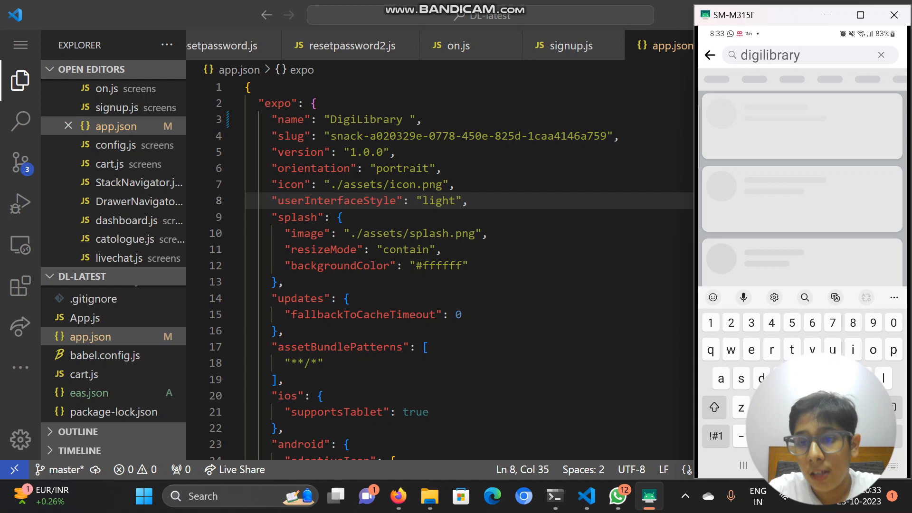
key("enter")
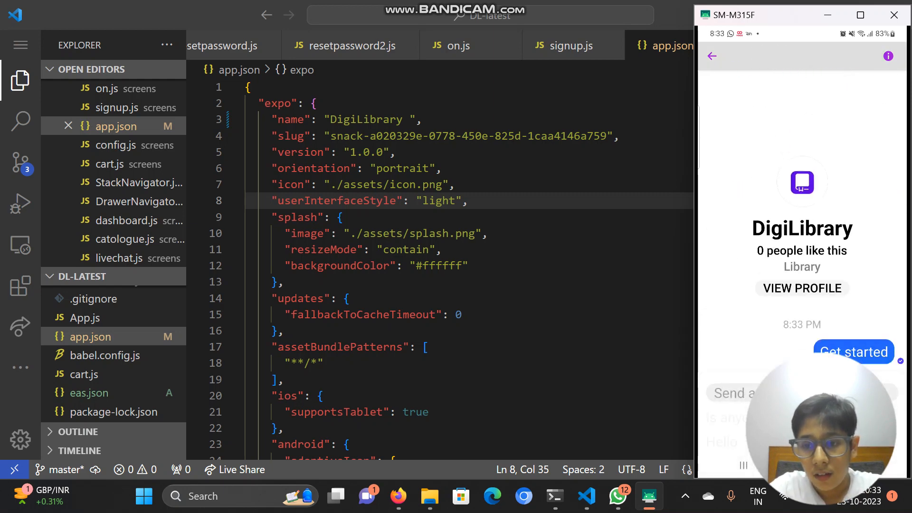
- Message DigiLibrary 'i am unsatisfied with your product.' below 'Get started'
type("i am unsa")
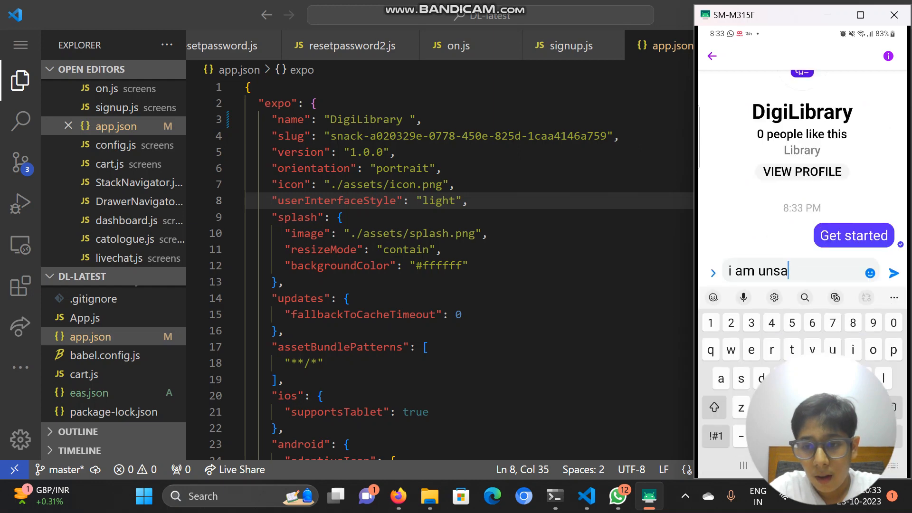
type("tisfied with your produ")
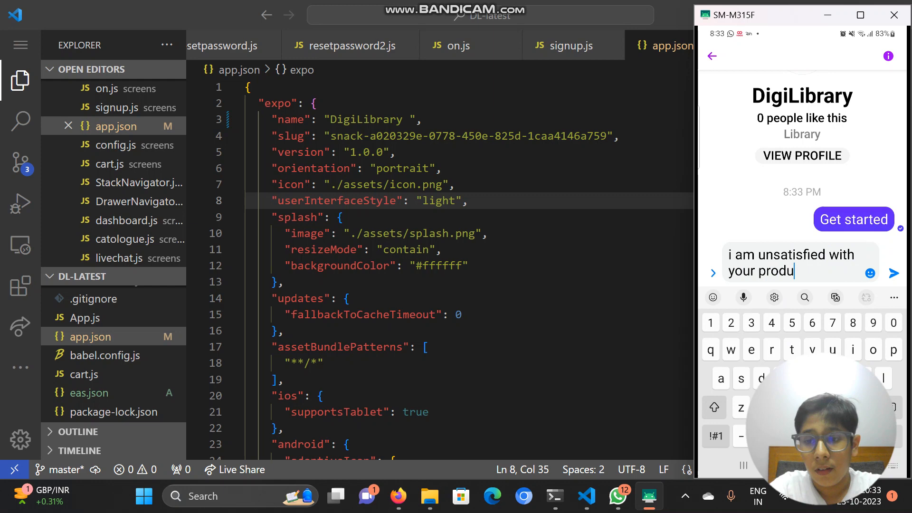
left_click(893, 273)
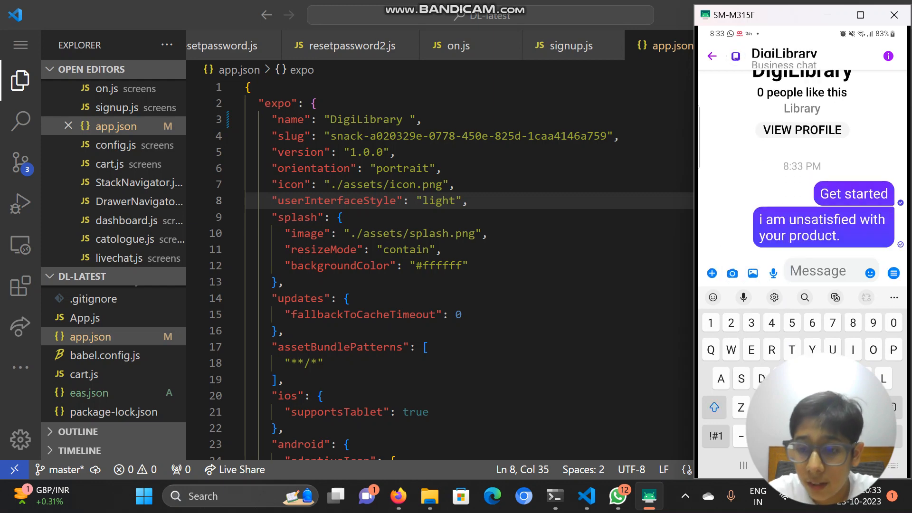